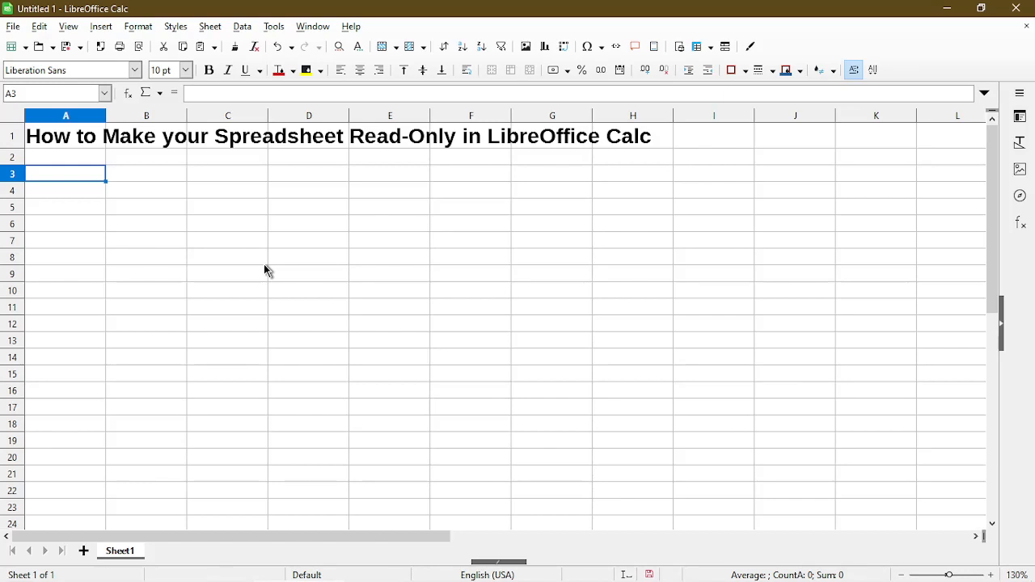
{"action": "mouse_move", "coordinate": [267, 281]}
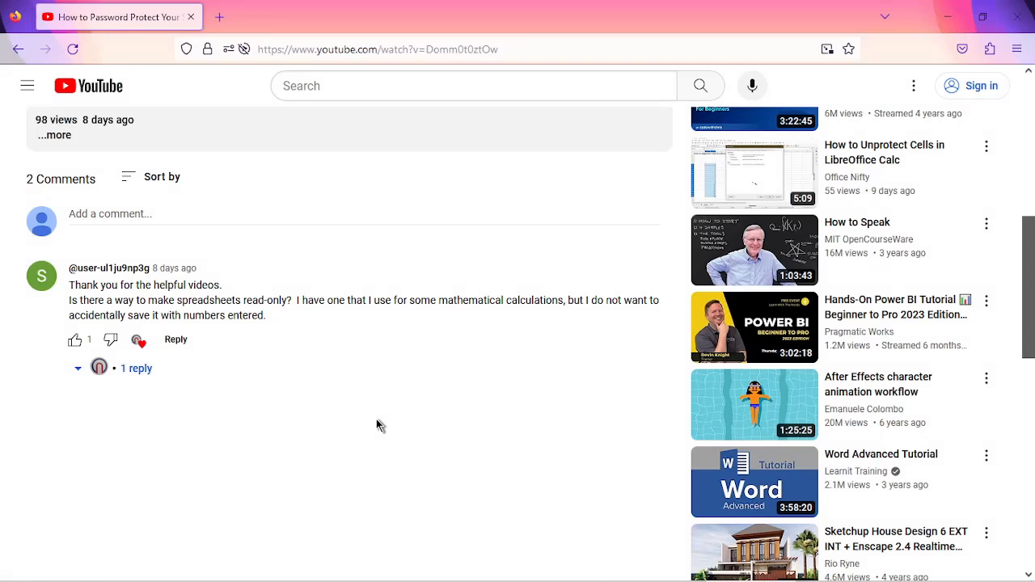
{"action": "mouse_move", "coordinate": [427, 378]}
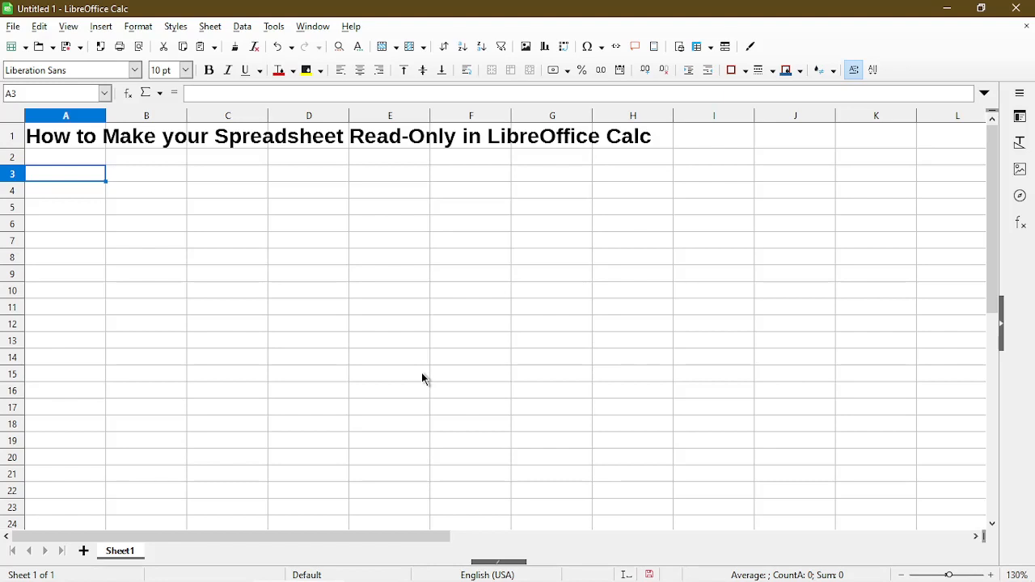
- Enter "Here is some text." in A5 and "Here is more text in another cell." in A6
{"action": "left_click", "coordinate": [65, 207]}
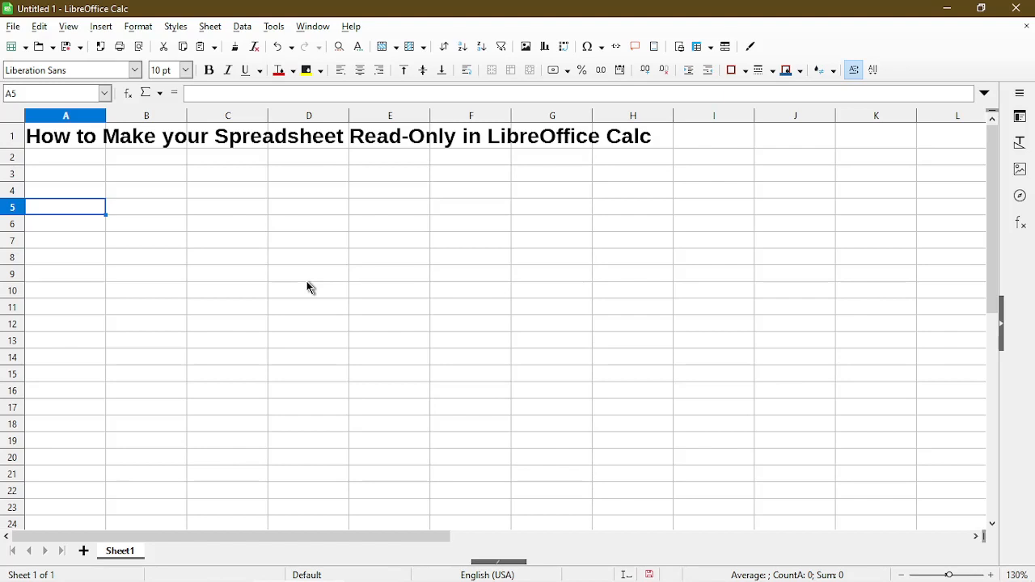
{"action": "type", "text": "Here is some text."}
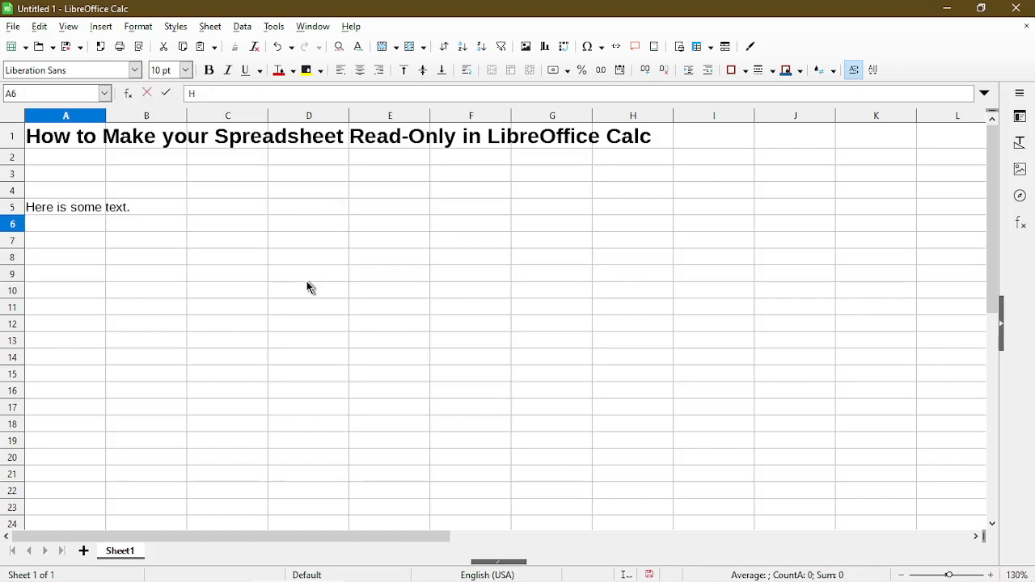
{"action": "type", "text": "Here is more text in another cell."}
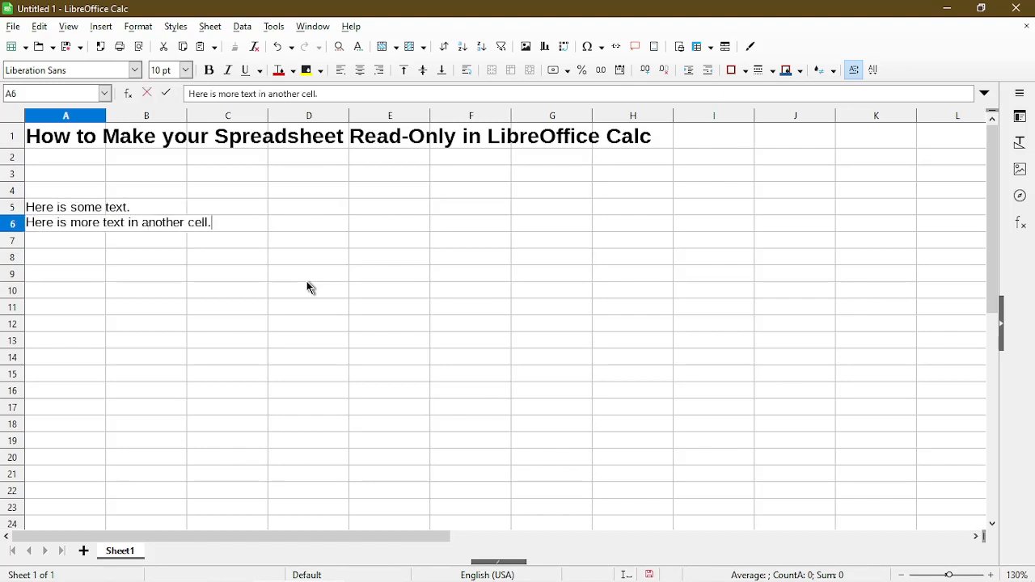
{"action": "key", "text": "Return"}
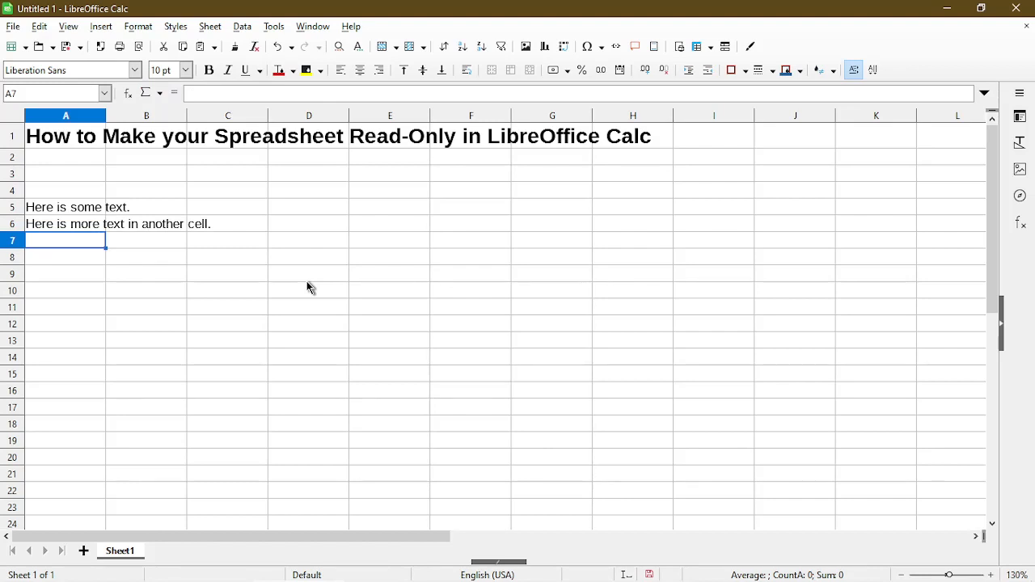
{"action": "mouse_move", "coordinate": [13, 26]}
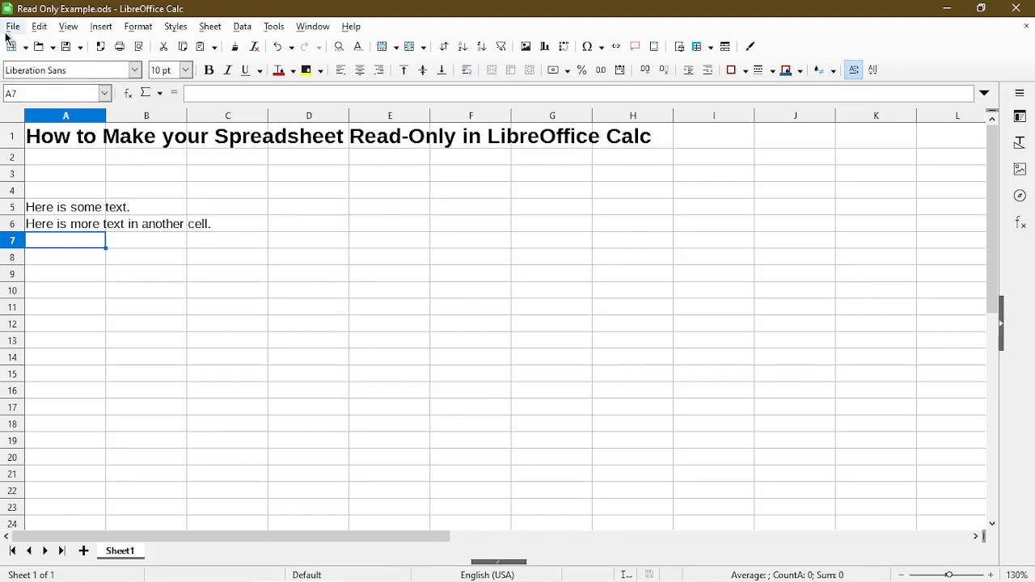
- Turn on the Read-only attribute for Read Only Example.ods via its Properties dialog
{"action": "left_click", "coordinate": [13, 25]}
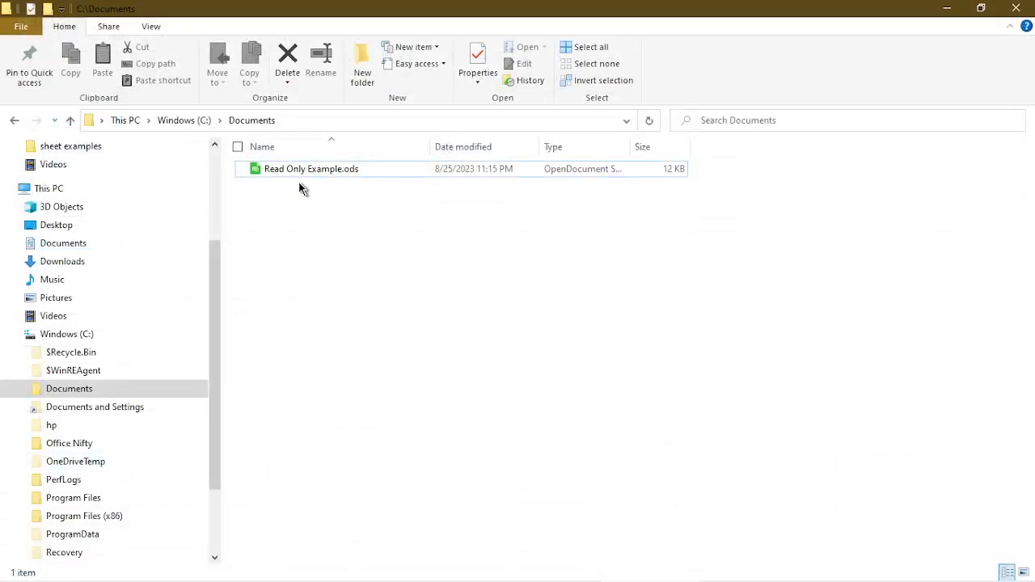
{"action": "left_click", "coordinate": [310, 168]}
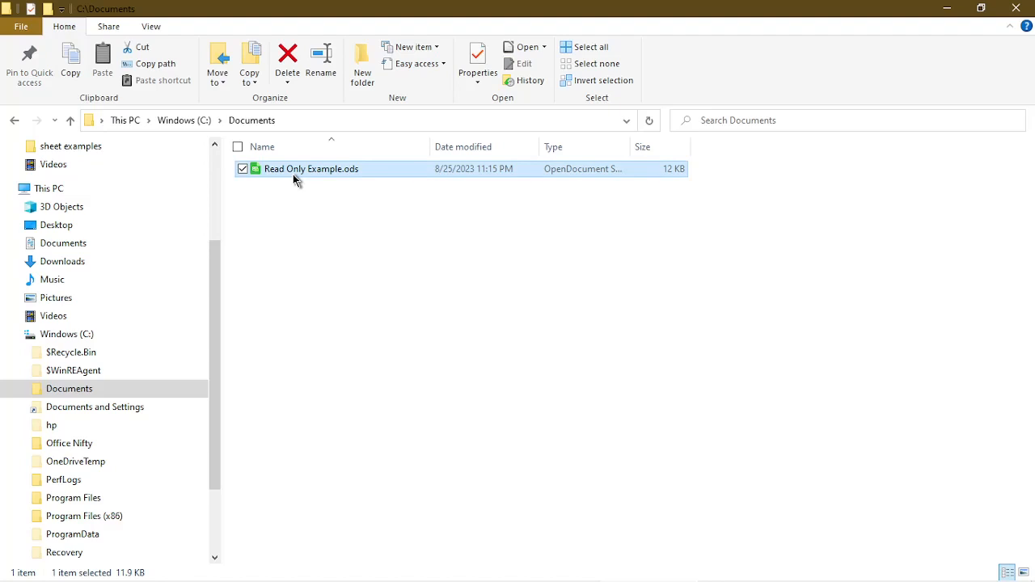
{"action": "right_click", "coordinate": [311, 169]}
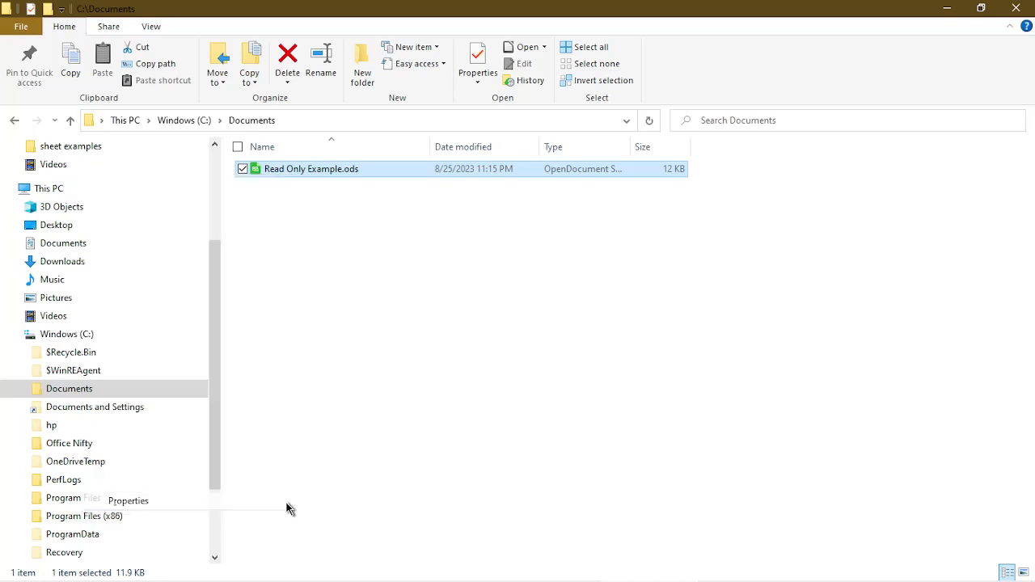
{"action": "left_click", "coordinate": [127, 500]}
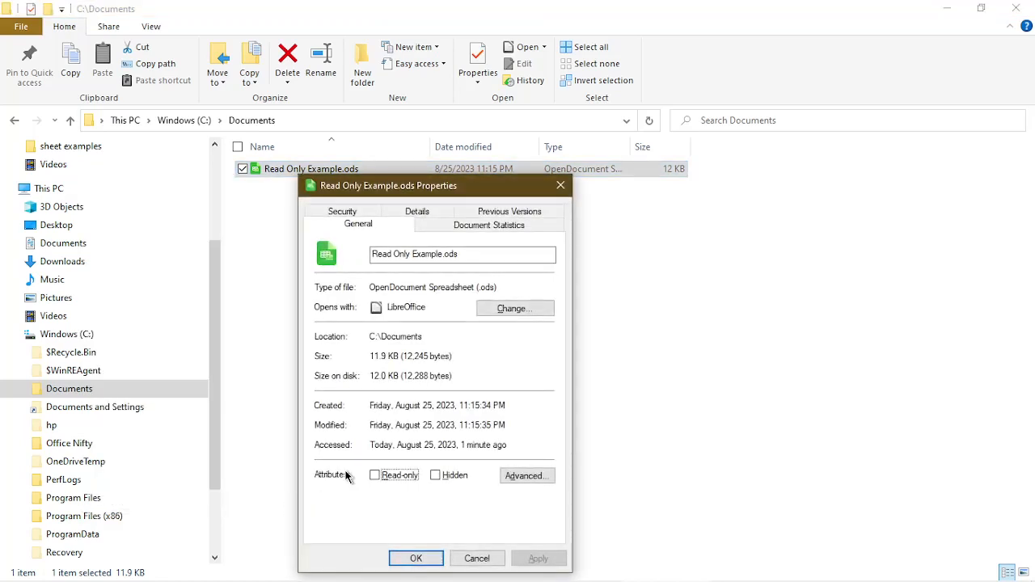
{"action": "mouse_move", "coordinate": [352, 485]}
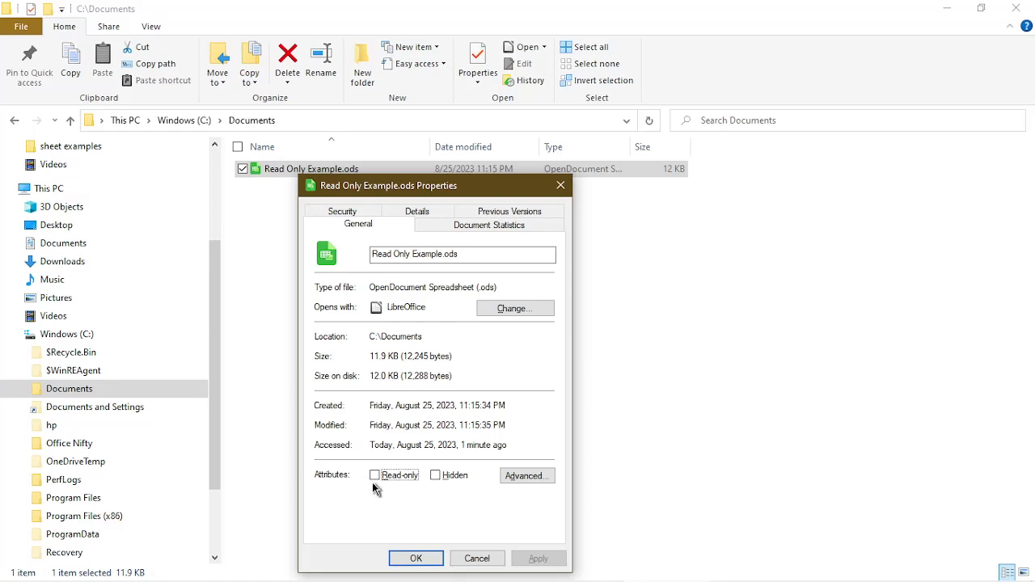
{"action": "left_click", "coordinate": [375, 475]}
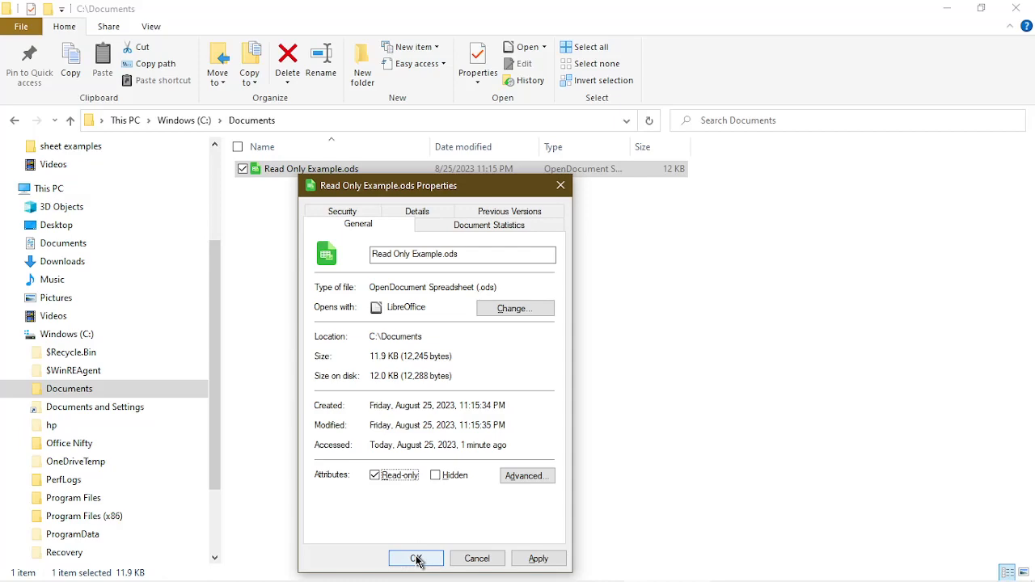
{"action": "left_click", "coordinate": [416, 558]}
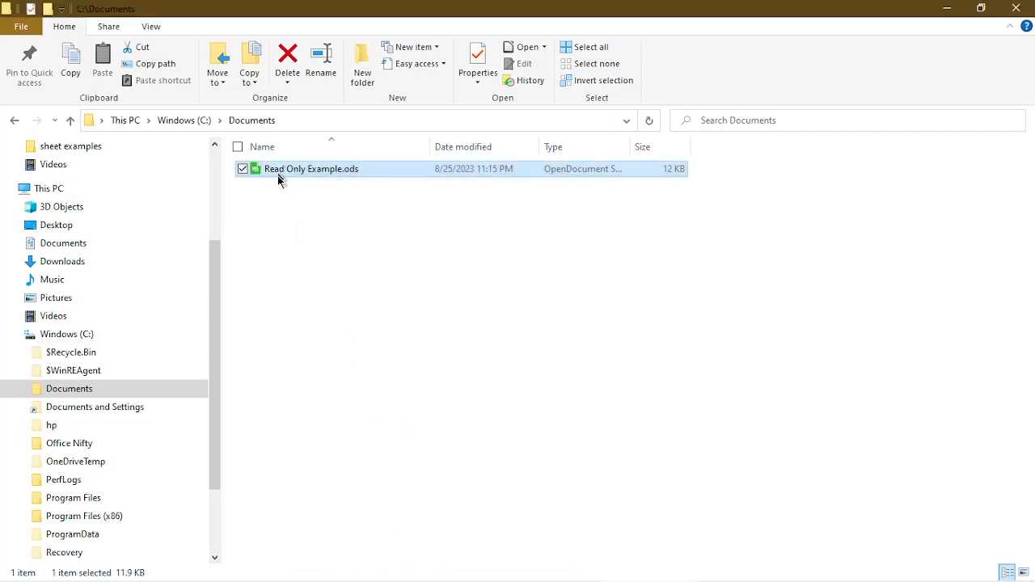
- Reopen Read Only Example.ods from Documents, landing in Calc's read-only mode, and select B9
{"action": "double_click", "coordinate": [310, 168]}
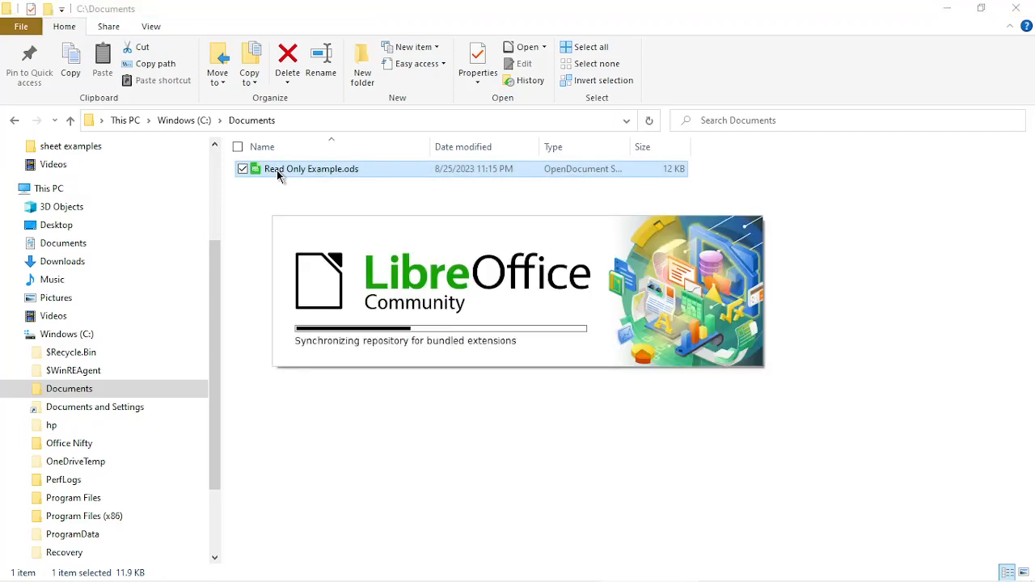
{"action": "double_click", "coordinate": [310, 169]}
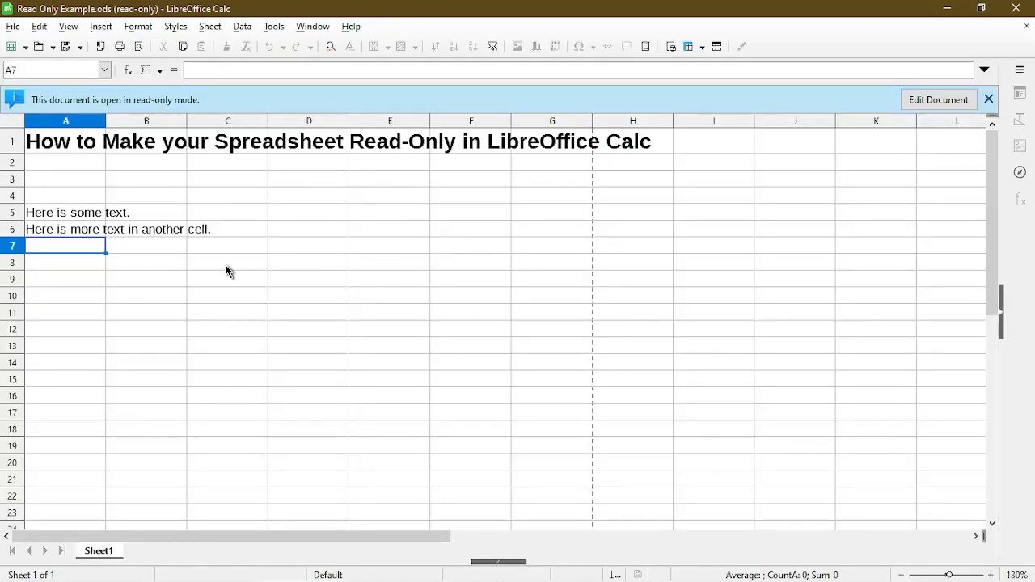
{"action": "mouse_move", "coordinate": [224, 100]}
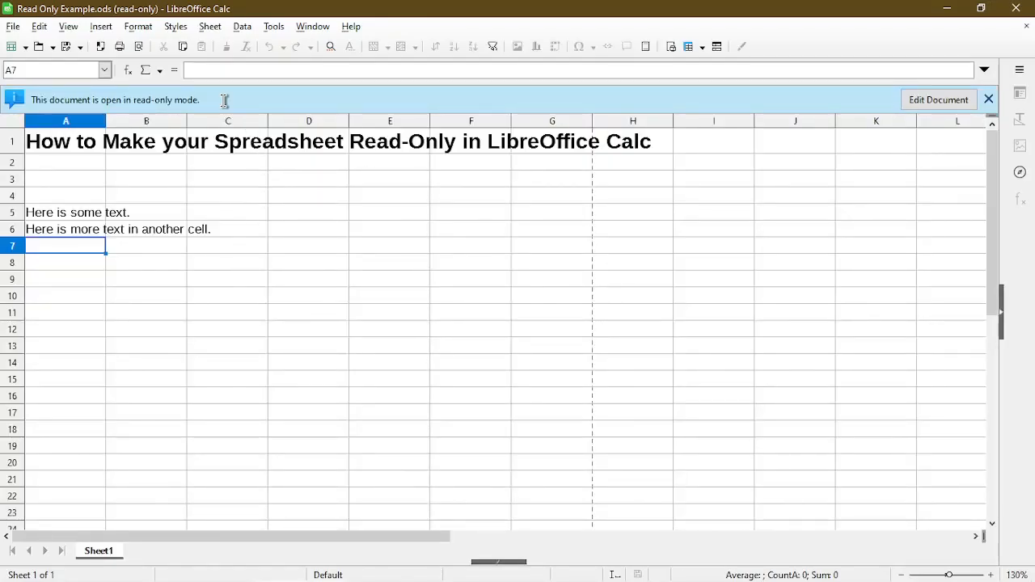
{"action": "mouse_move", "coordinate": [738, 102]}
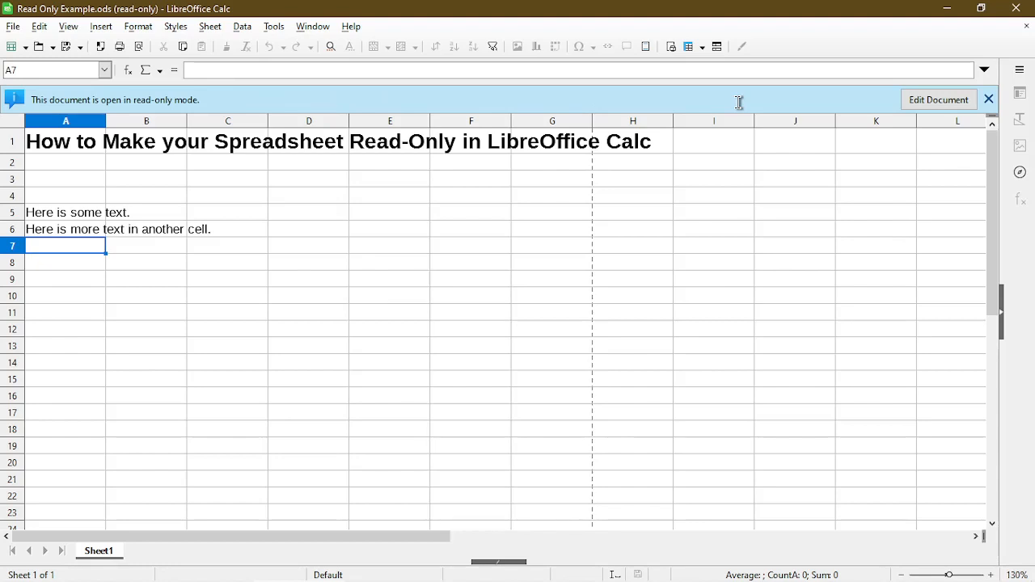
{"action": "mouse_move", "coordinate": [399, 253]}
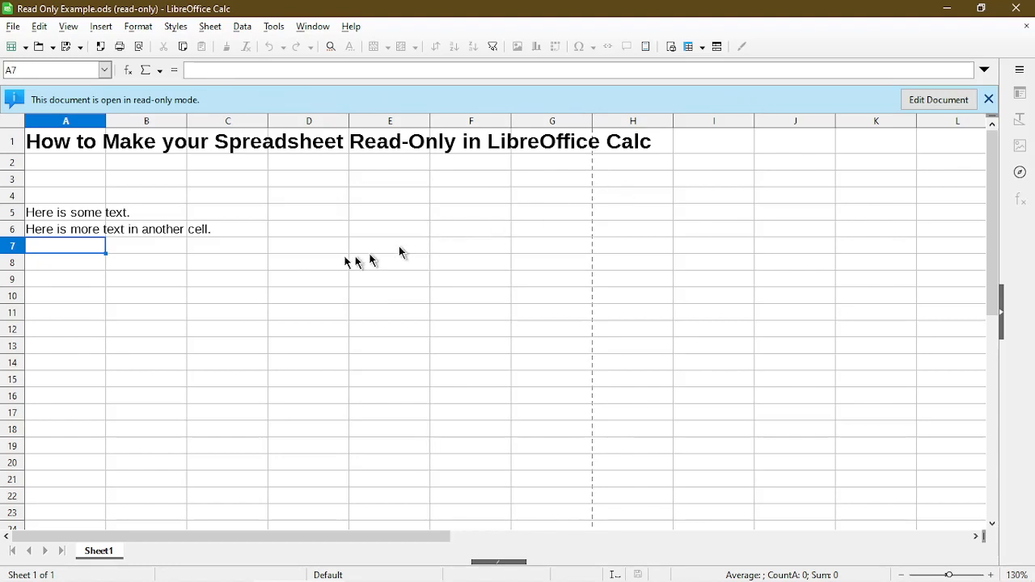
{"action": "left_click", "coordinate": [145, 278]}
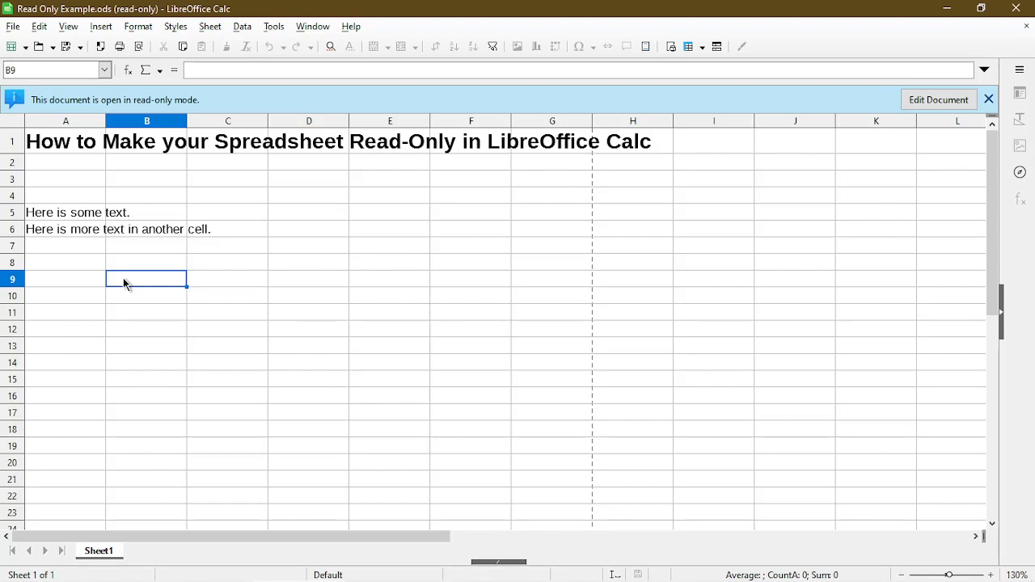
{"action": "mouse_move", "coordinate": [280, 245]}
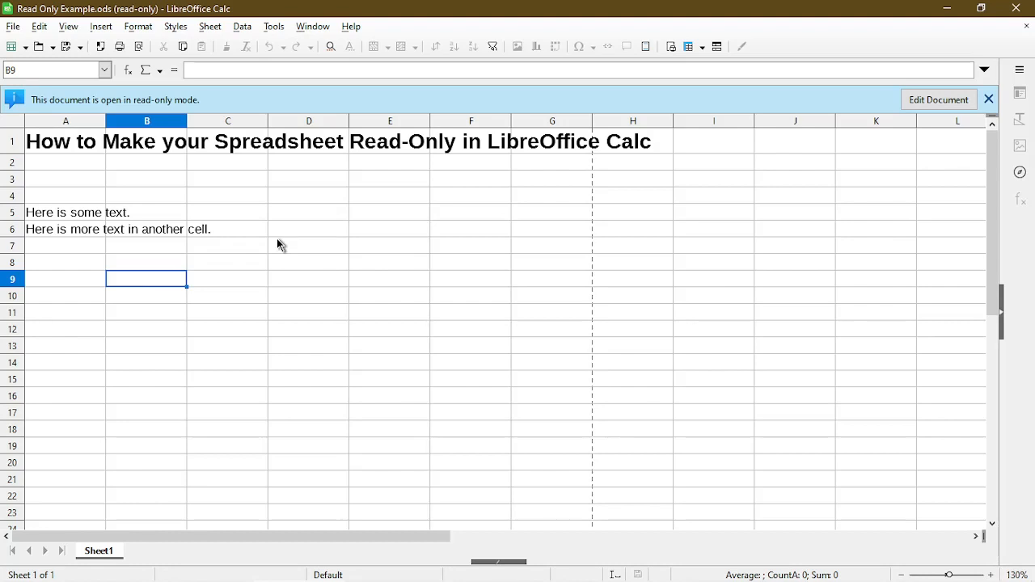
{"action": "mouse_move", "coordinate": [494, 226]}
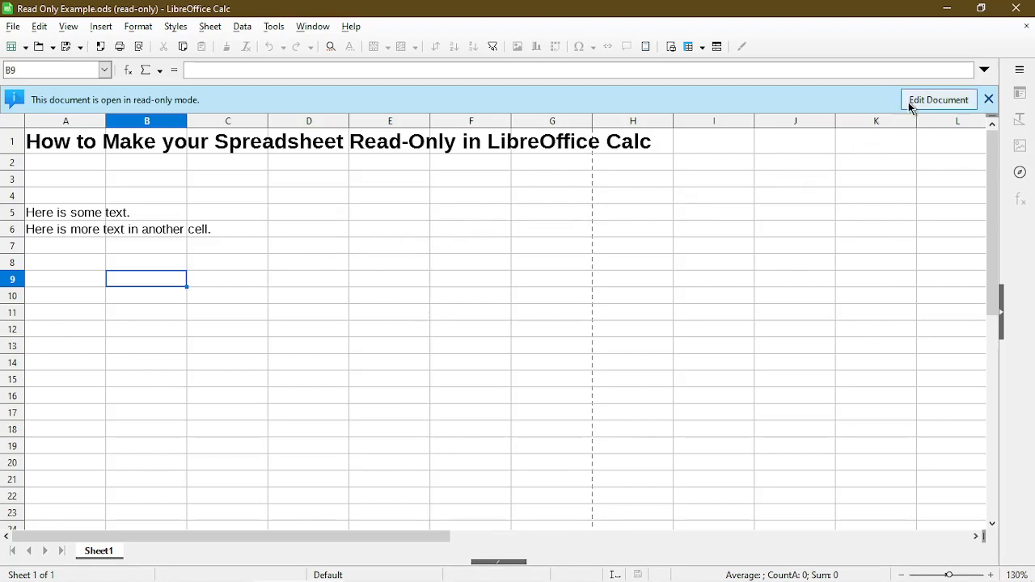
- Enable editing via Edit Document and select the target cell for new text
{"action": "left_click", "coordinate": [937, 100]}
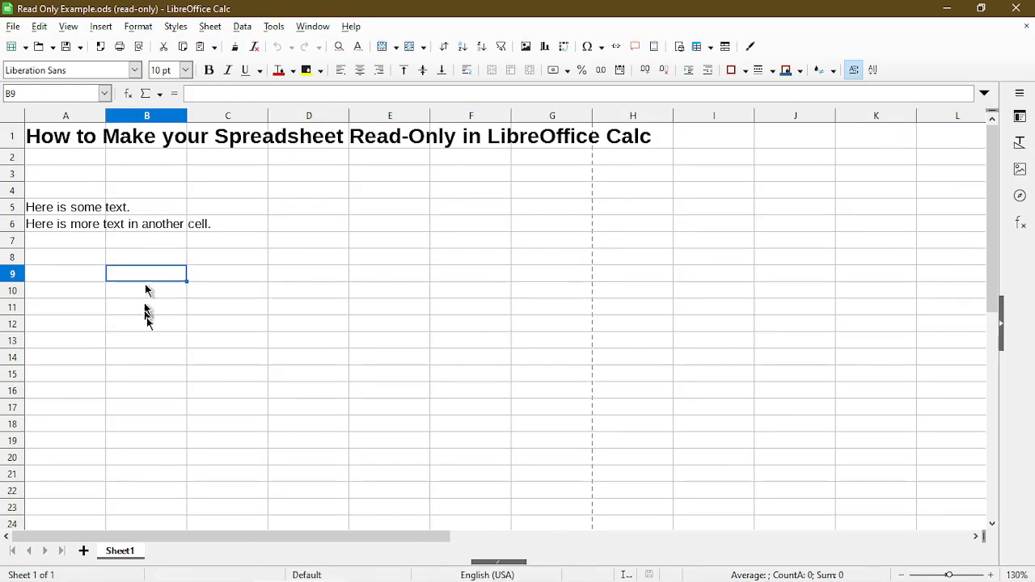
{"action": "mouse_move", "coordinate": [170, 281]}
{"action": "type", "text": "Here is text in cell B9."}
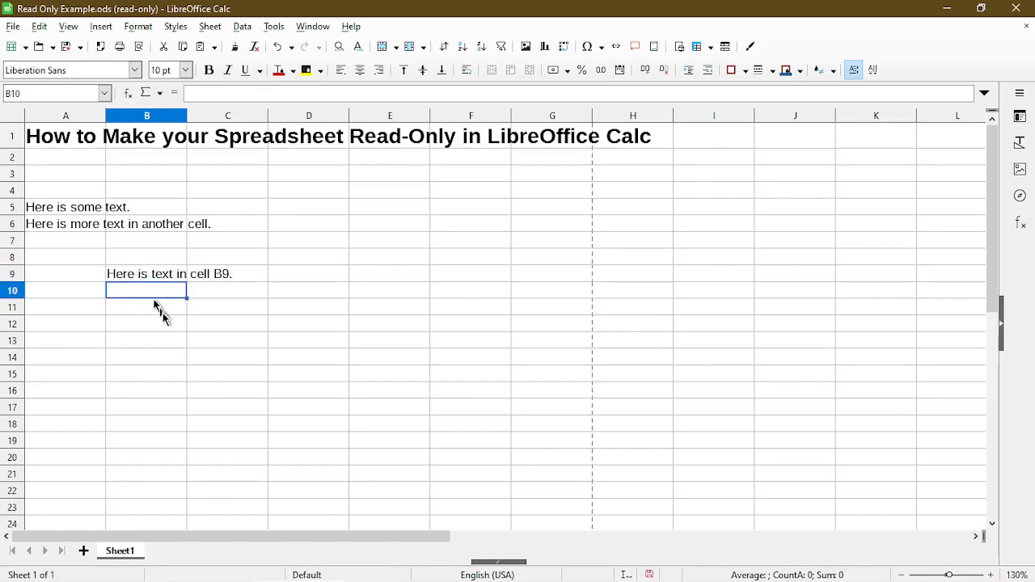
{"action": "left_click", "coordinate": [145, 307]}
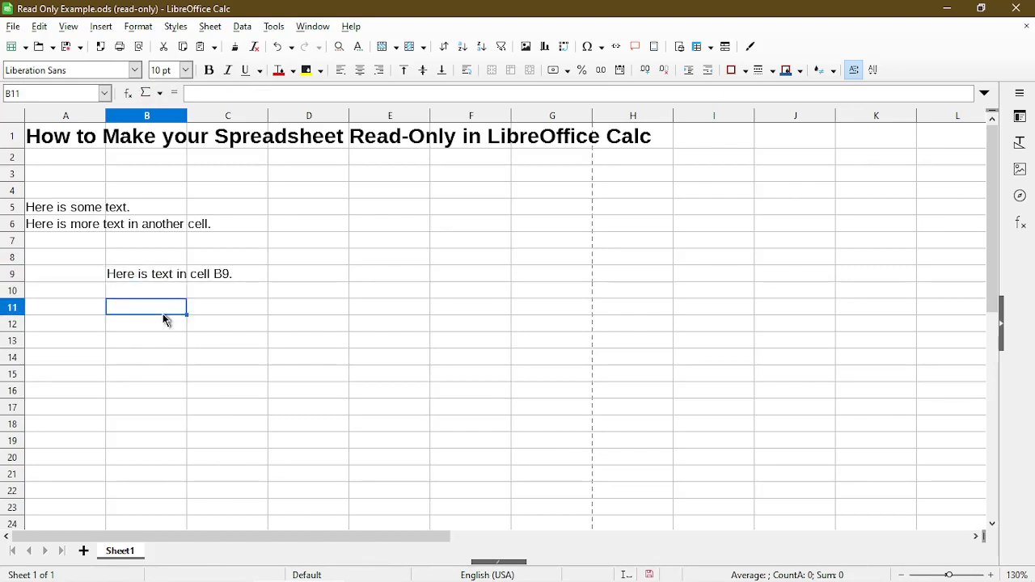
{"action": "mouse_move", "coordinate": [165, 259]}
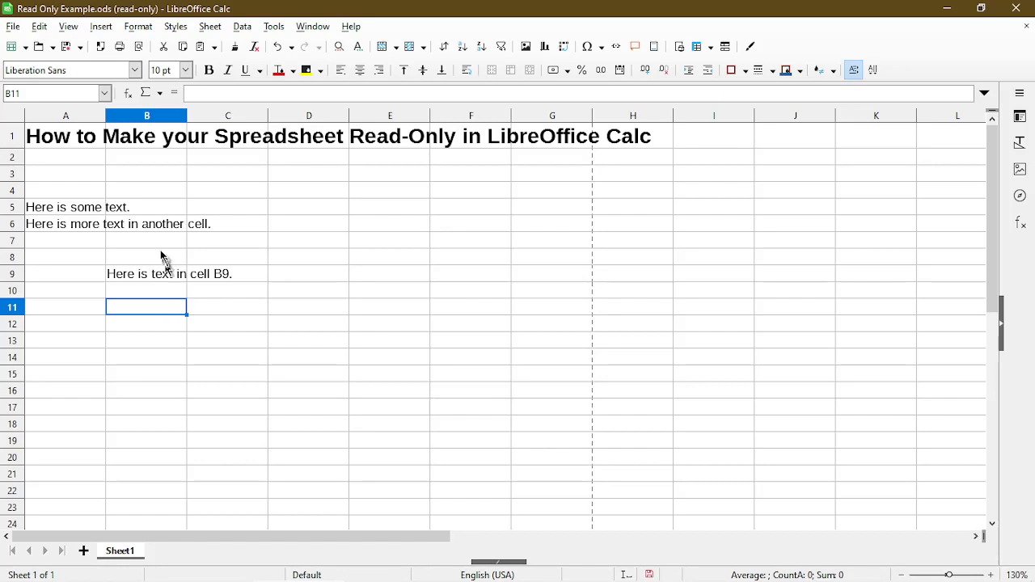
- Decline replacing the original and save the edits as Read Only Example2.ods
{"action": "left_click", "coordinate": [13, 26]}
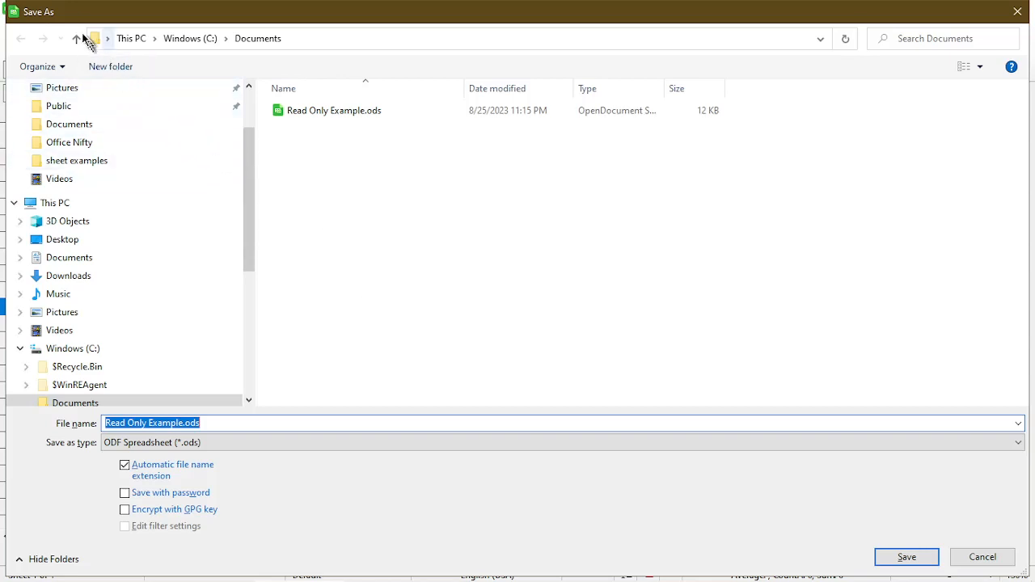
{"action": "mouse_move", "coordinate": [158, 107]}
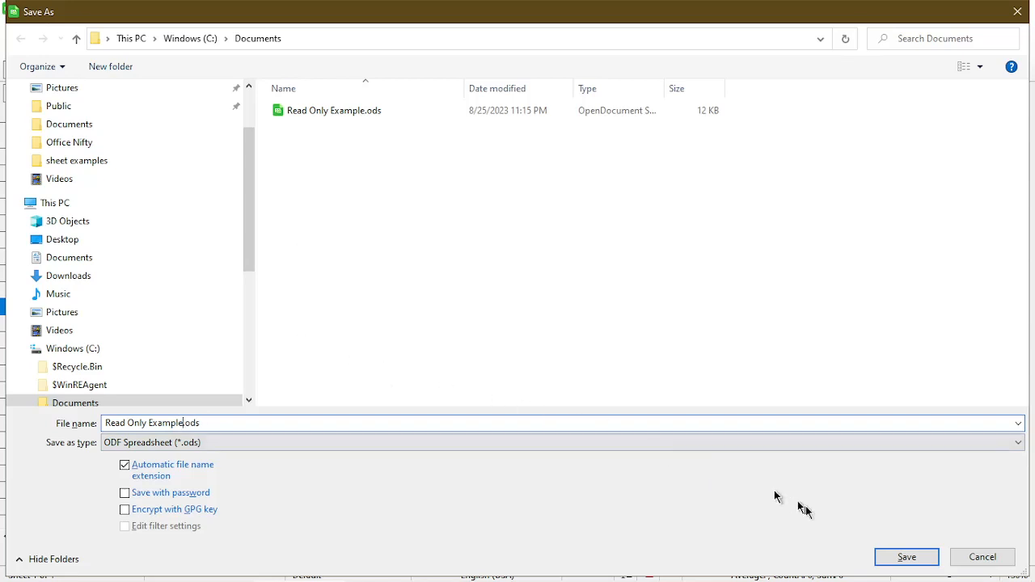
{"action": "left_click", "coordinate": [906, 556]}
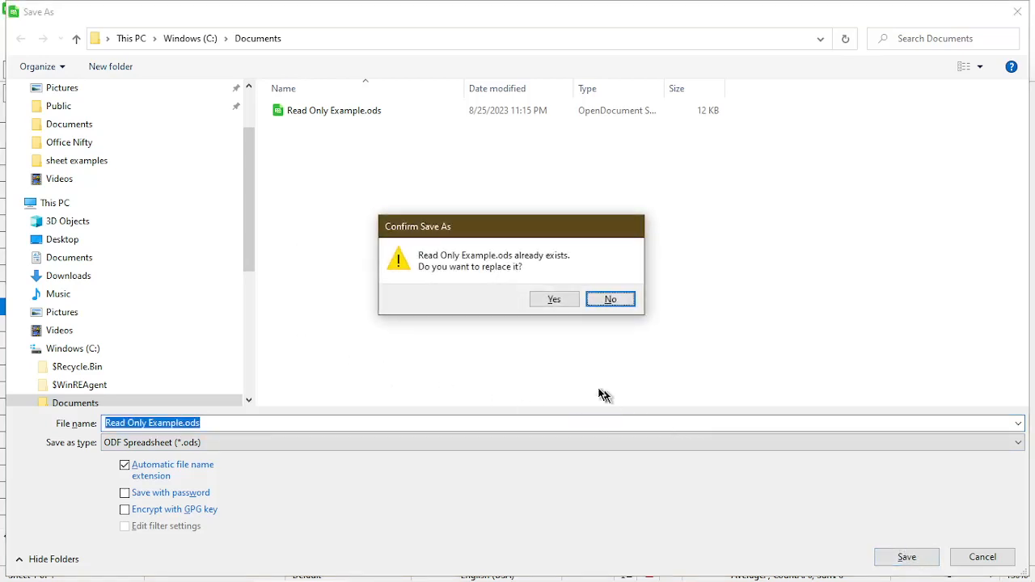
{"action": "mouse_move", "coordinate": [504, 336]}
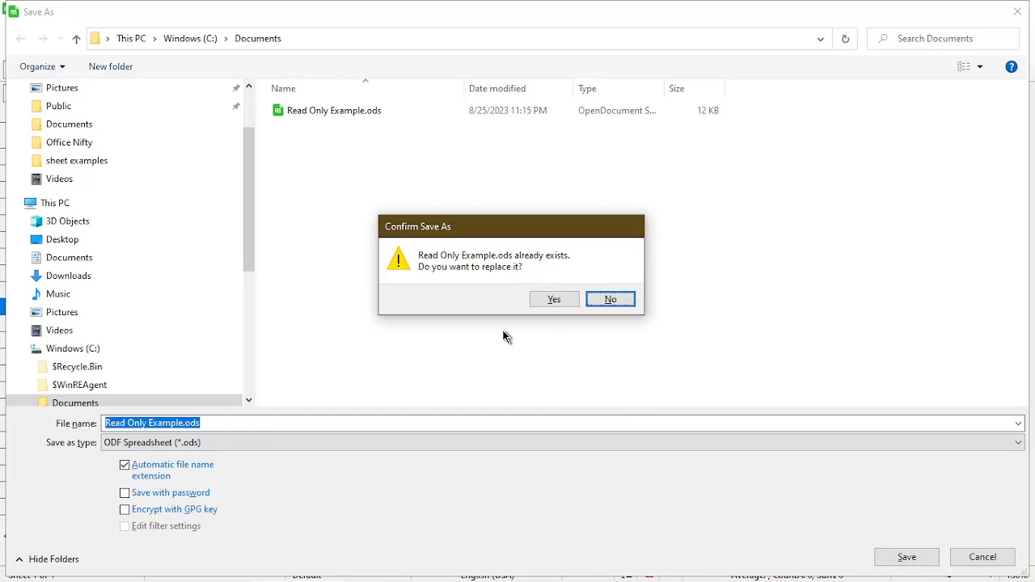
{"action": "mouse_move", "coordinate": [598, 334]}
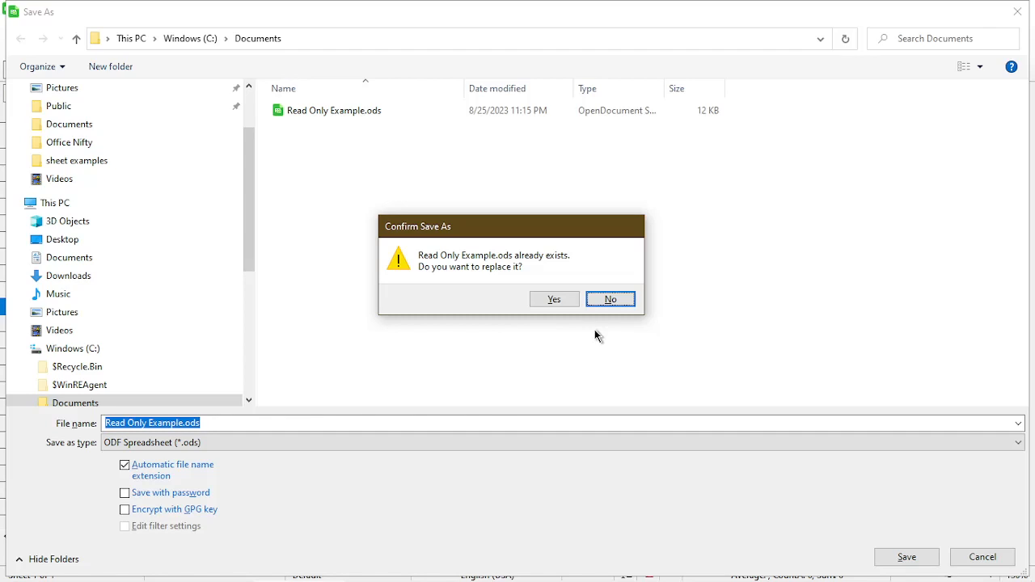
{"action": "mouse_move", "coordinate": [610, 299]}
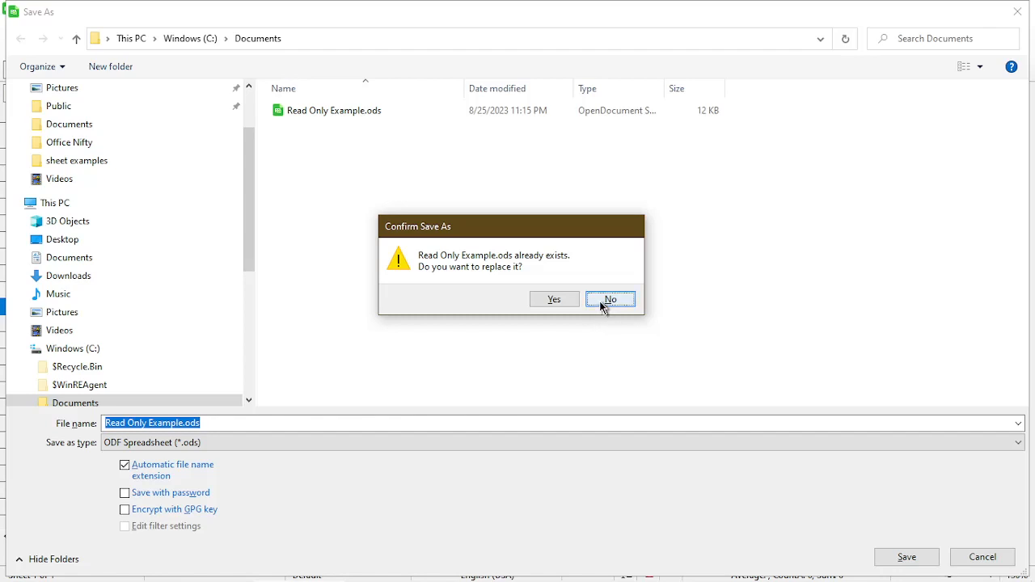
{"action": "left_click", "coordinate": [610, 299]}
{"action": "type", "text": "2"}
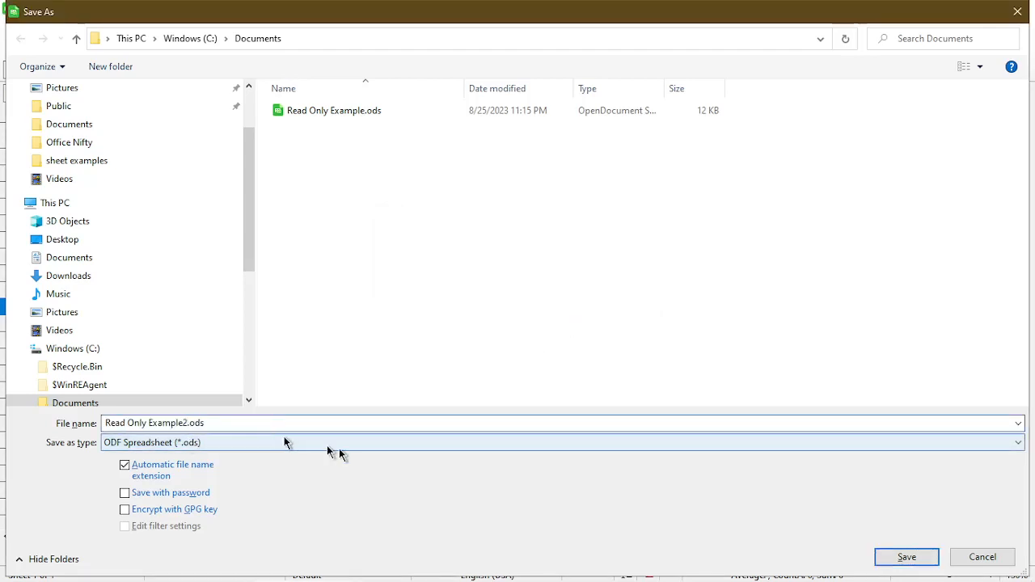
{"action": "left_click", "coordinate": [905, 556]}
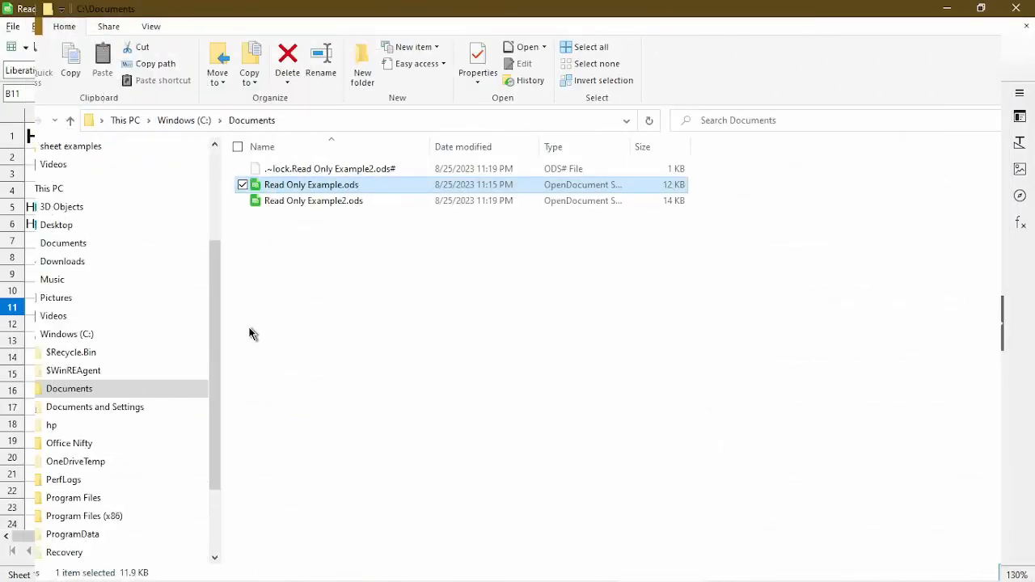
{"action": "left_click", "coordinate": [313, 200]}
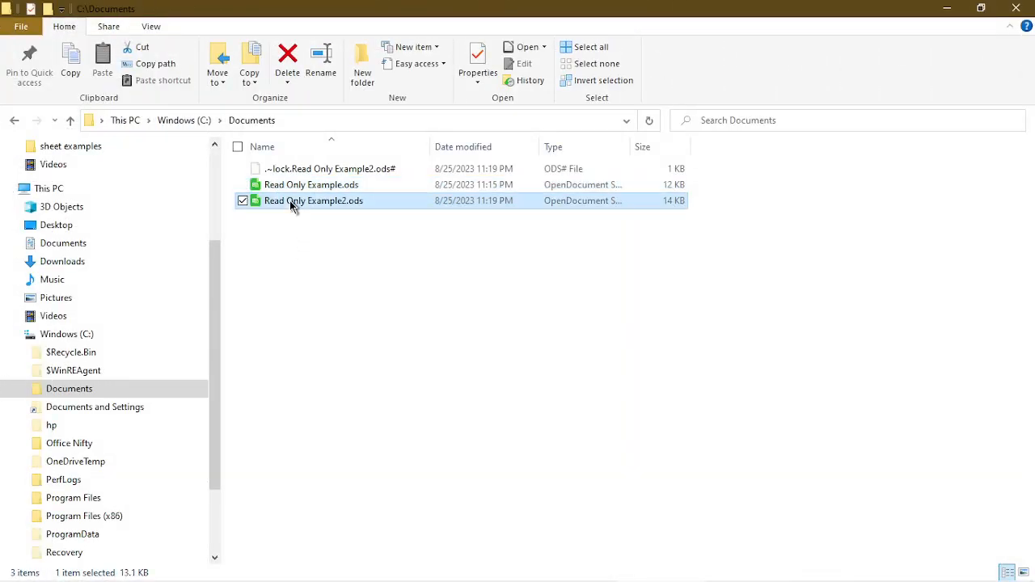
{"action": "right_click", "coordinate": [313, 200]}
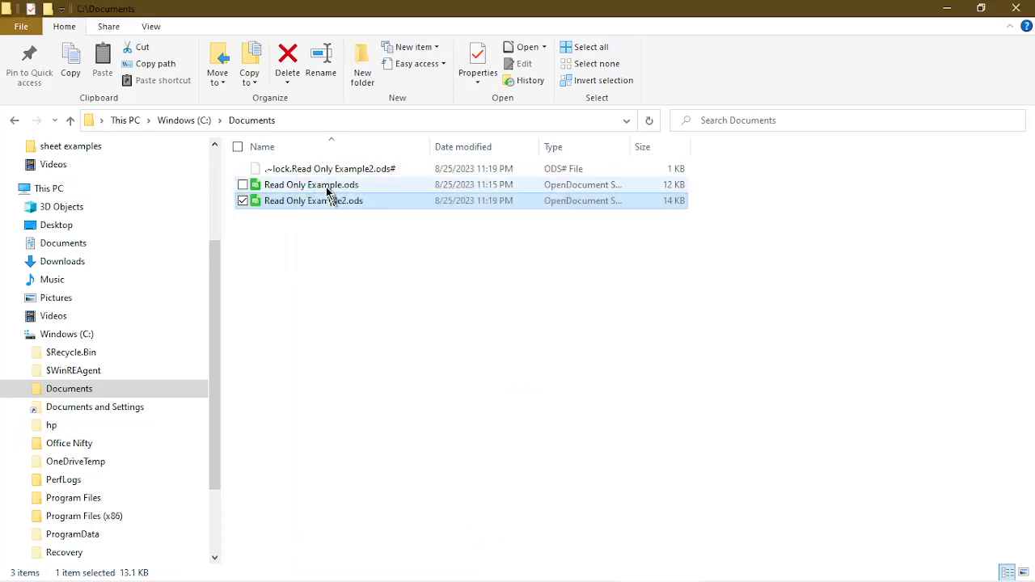
{"action": "right_click", "coordinate": [311, 184]}
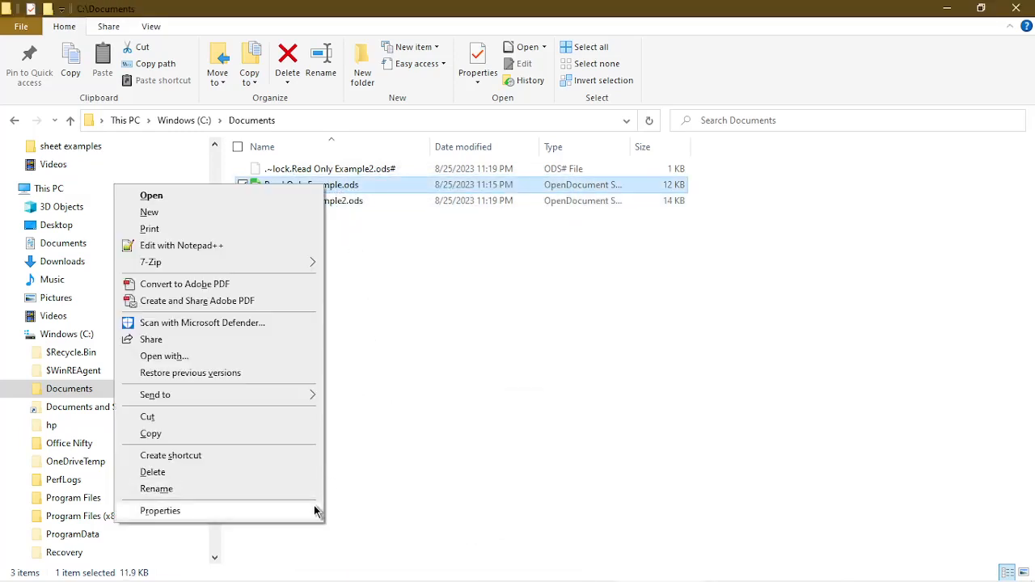
{"action": "left_click", "coordinate": [158, 511]}
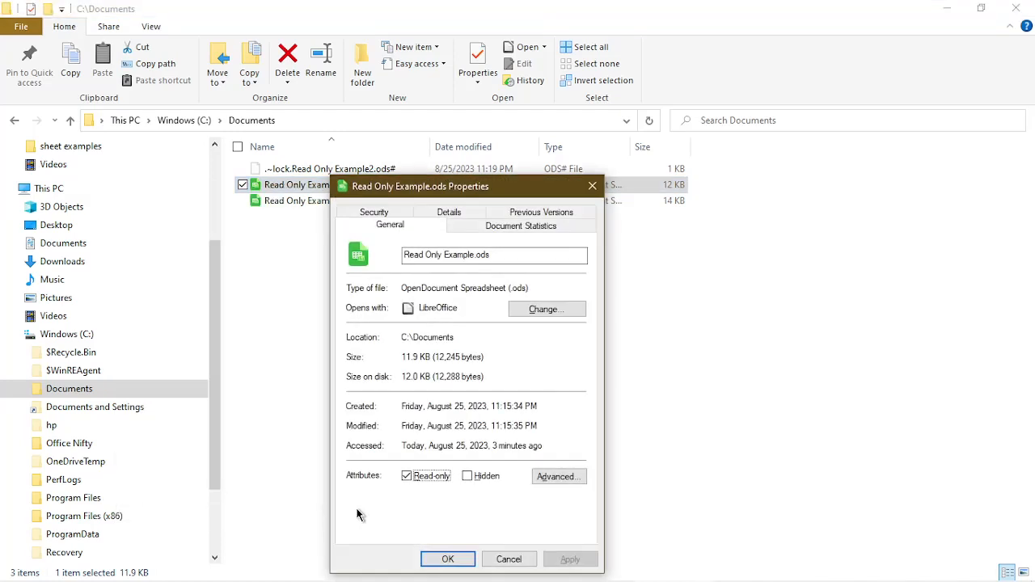
{"action": "mouse_move", "coordinate": [466, 552]}
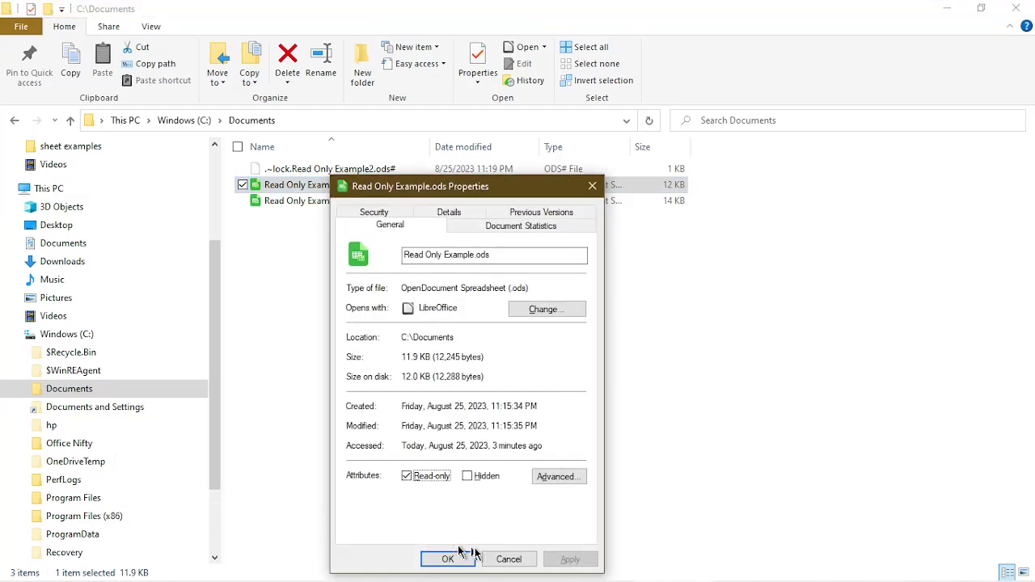
{"action": "left_click", "coordinate": [448, 560]}
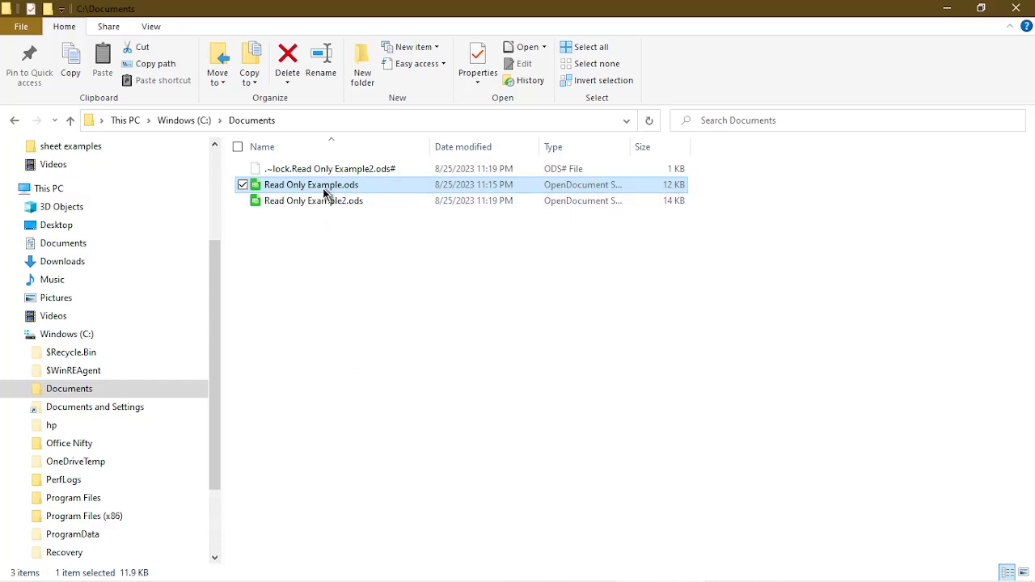
- Reopen the original Read Only Example.ods, still read-only and without the B9 text
{"action": "double_click", "coordinate": [310, 184]}
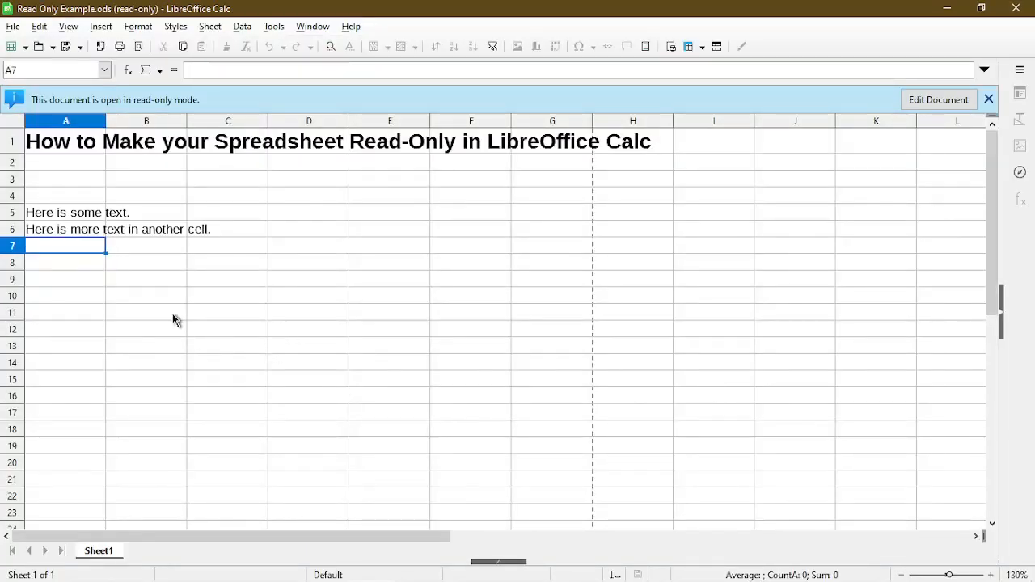
{"action": "mouse_move", "coordinate": [184, 110]}
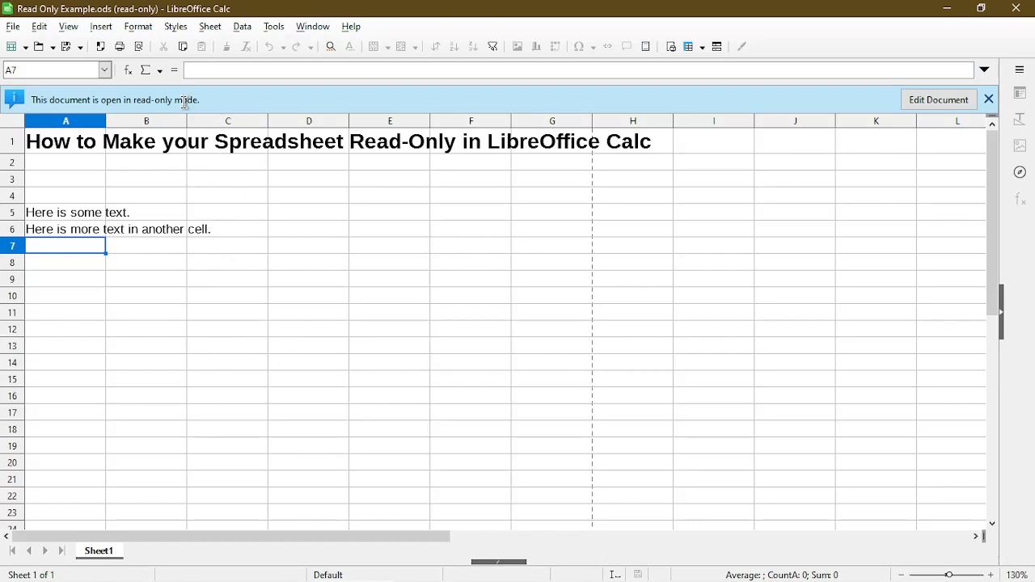
{"action": "mouse_move", "coordinate": [153, 283]}
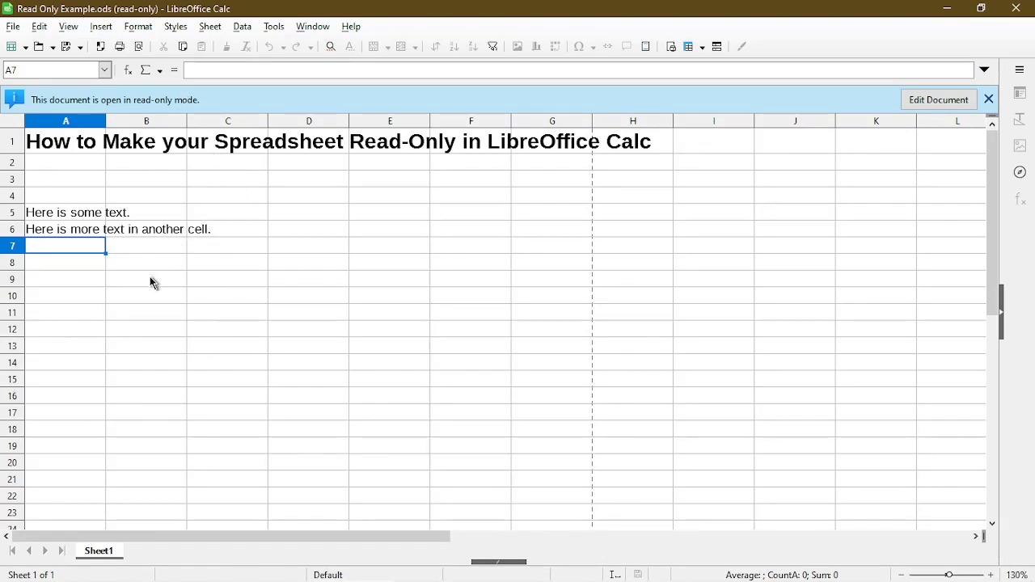